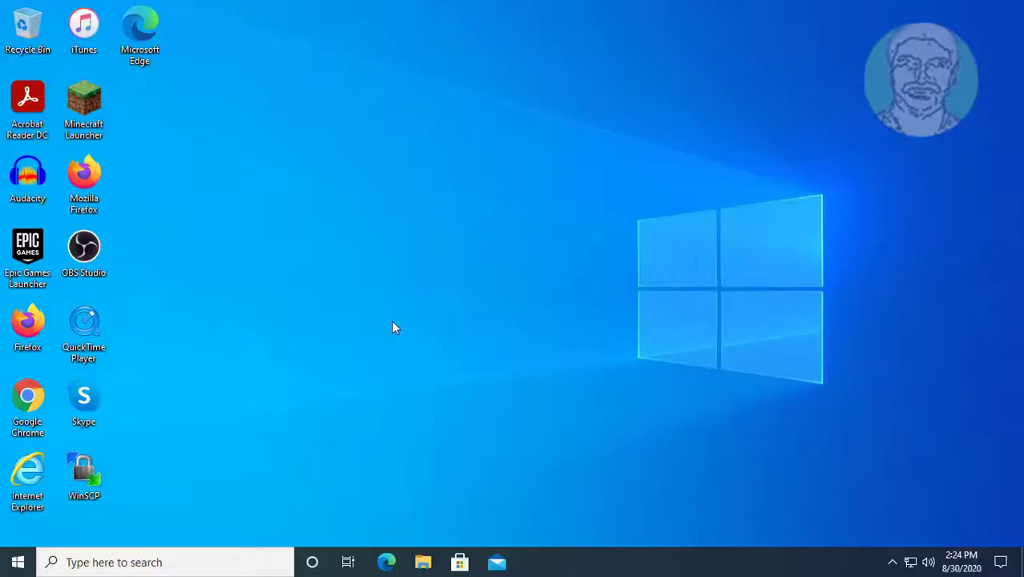
Launch Anaconda3-2020.07-Windows-x86_64 from the Downloads folder in File Explorer.
{"action": "left_click", "coordinate": [423, 561]}
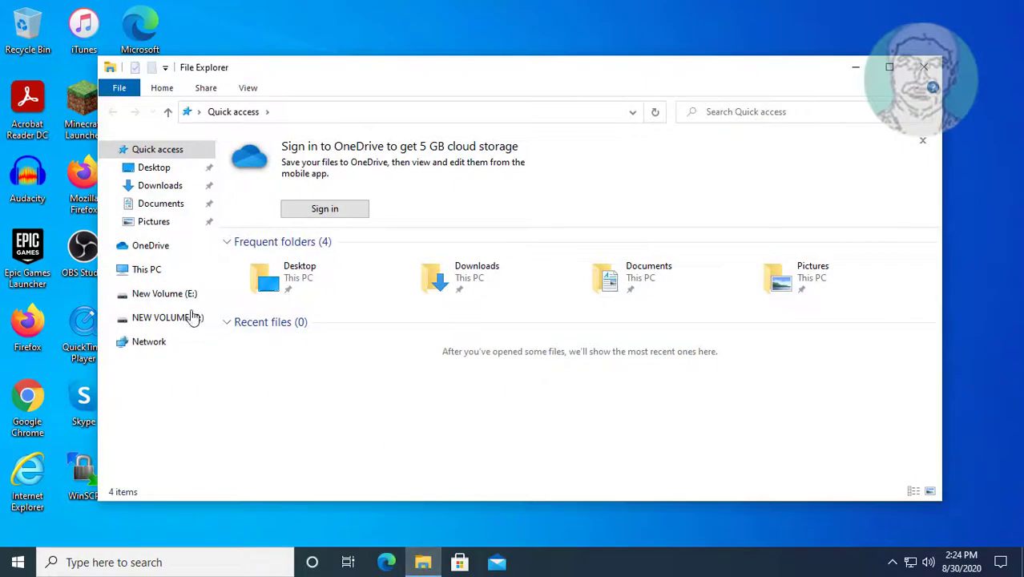
{"action": "left_click", "coordinate": [160, 185]}
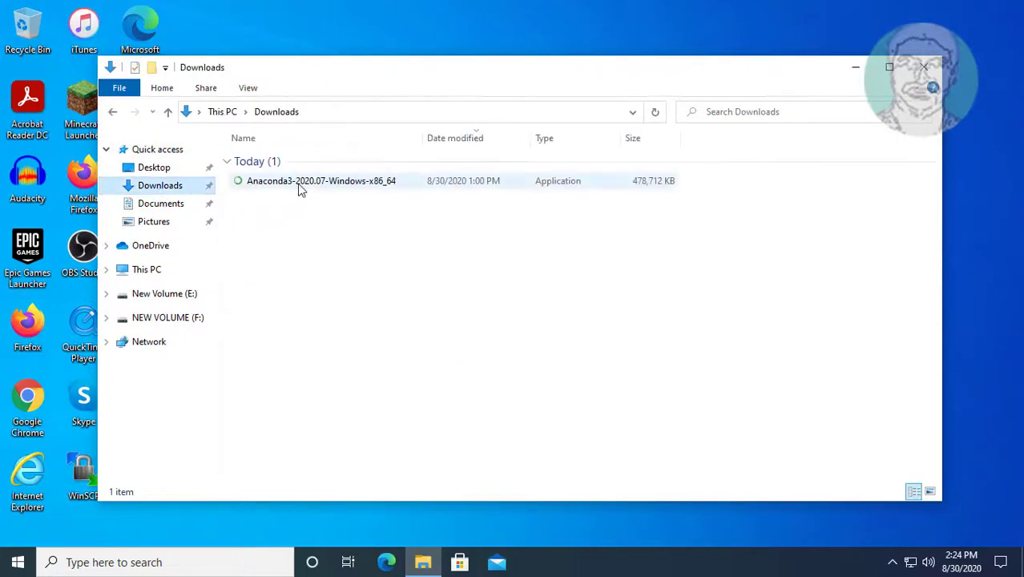
{"action": "double_click", "coordinate": [321, 180]}
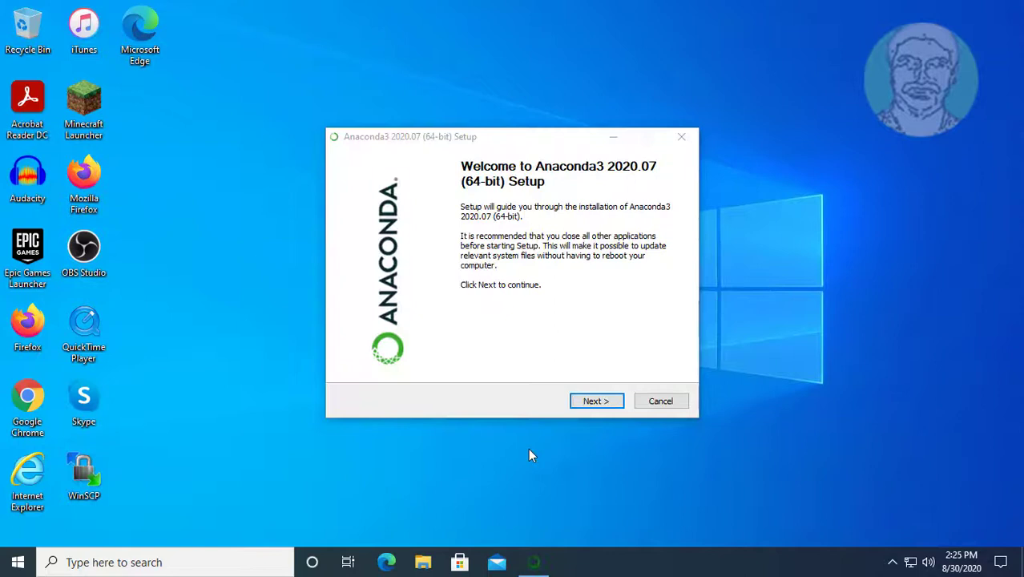
Get past the welcome page, agree to the license, and keep the Just Me install type.
{"action": "left_click", "coordinate": [596, 401]}
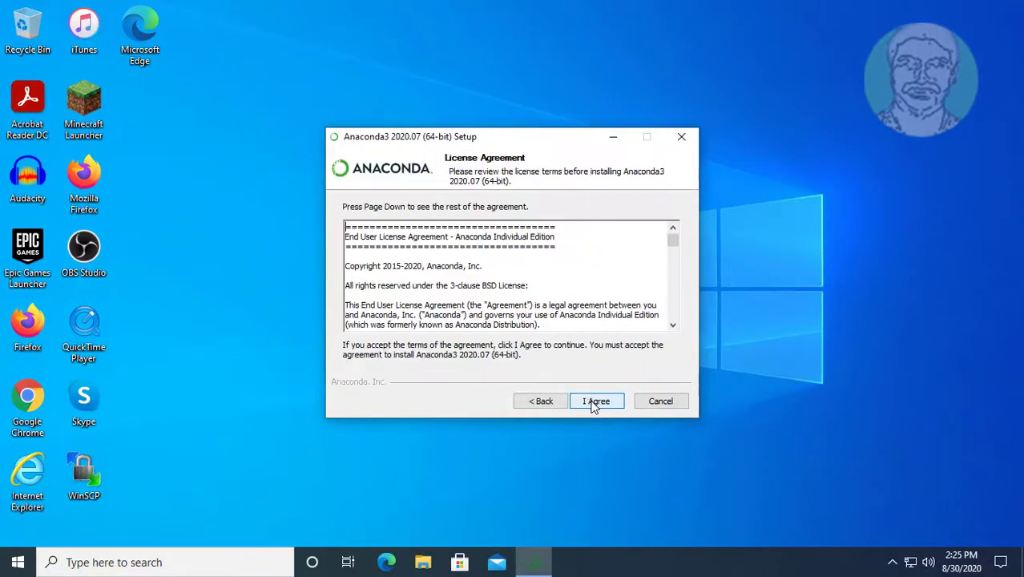
{"action": "left_click", "coordinate": [597, 401]}
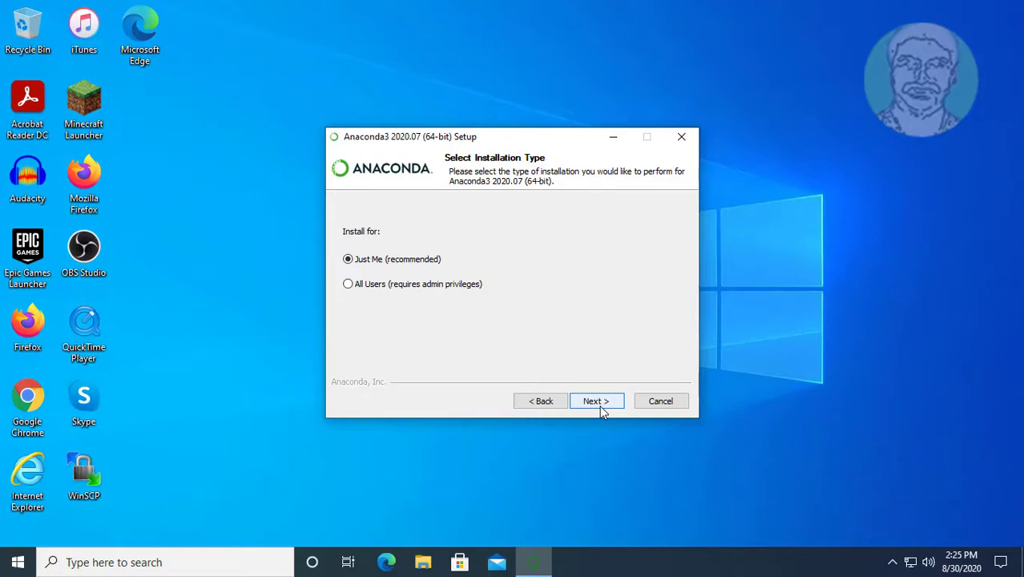
{"action": "left_click", "coordinate": [597, 400]}
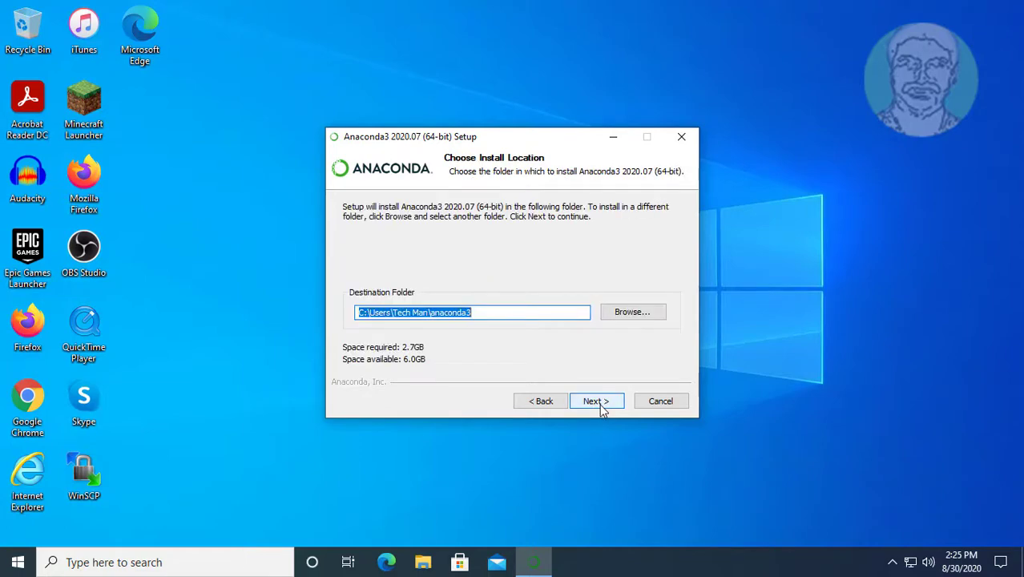
Keep the default destination folder and dismiss the space-in-path warning.
{"action": "left_click", "coordinate": [596, 401]}
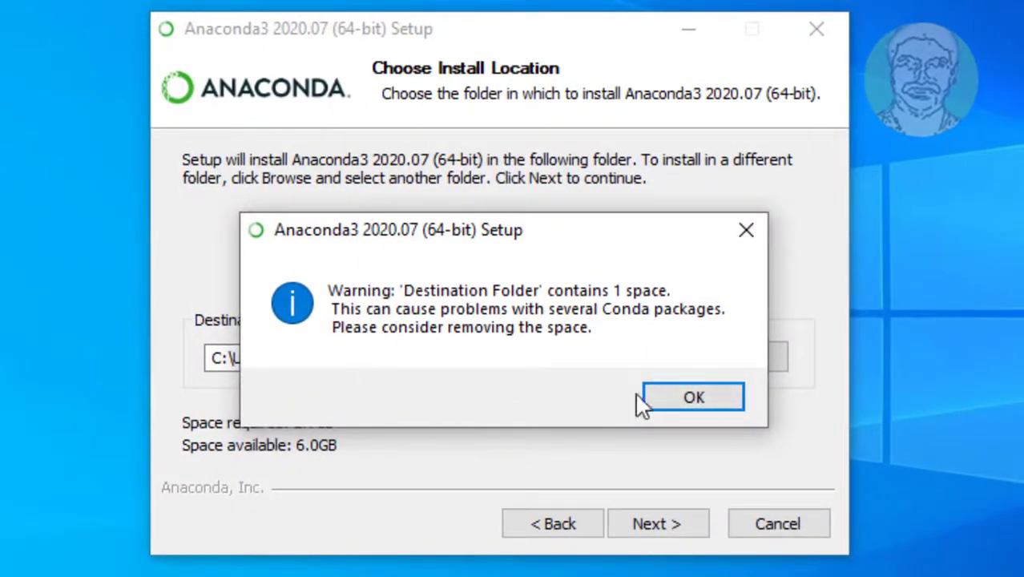
{"action": "mouse_move", "coordinate": [317, 310]}
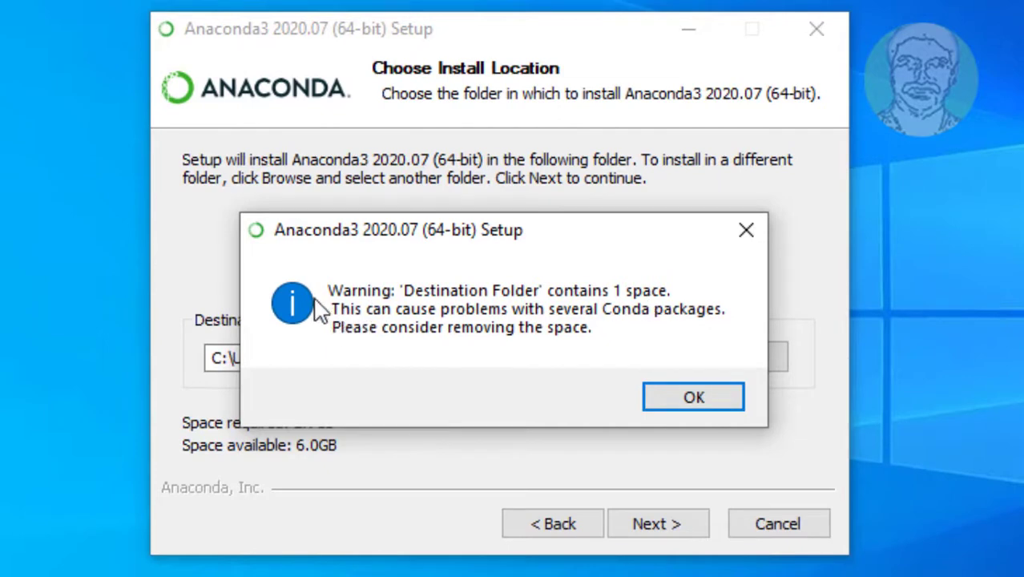
{"action": "mouse_move", "coordinate": [624, 319]}
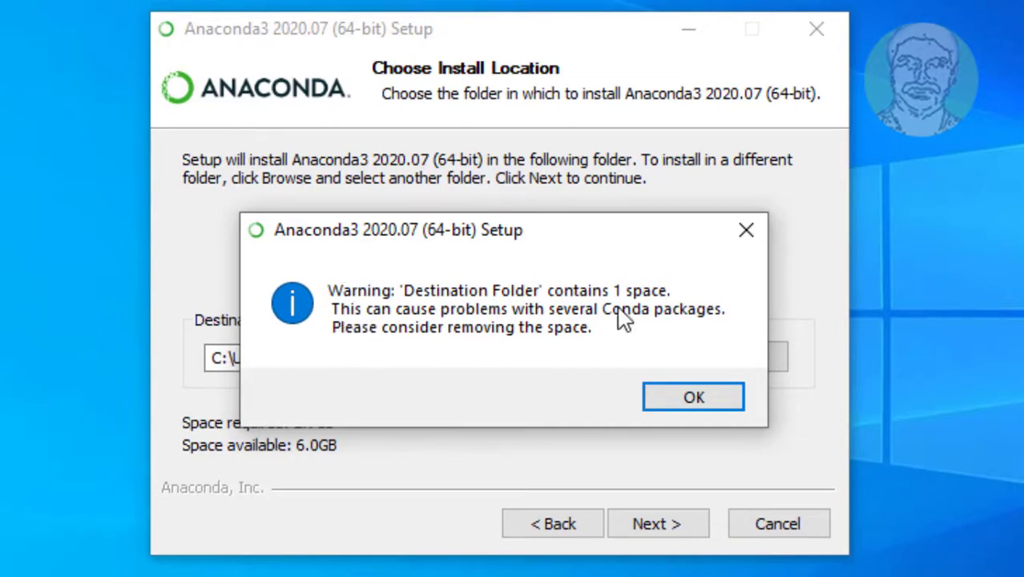
{"action": "mouse_move", "coordinate": [401, 349]}
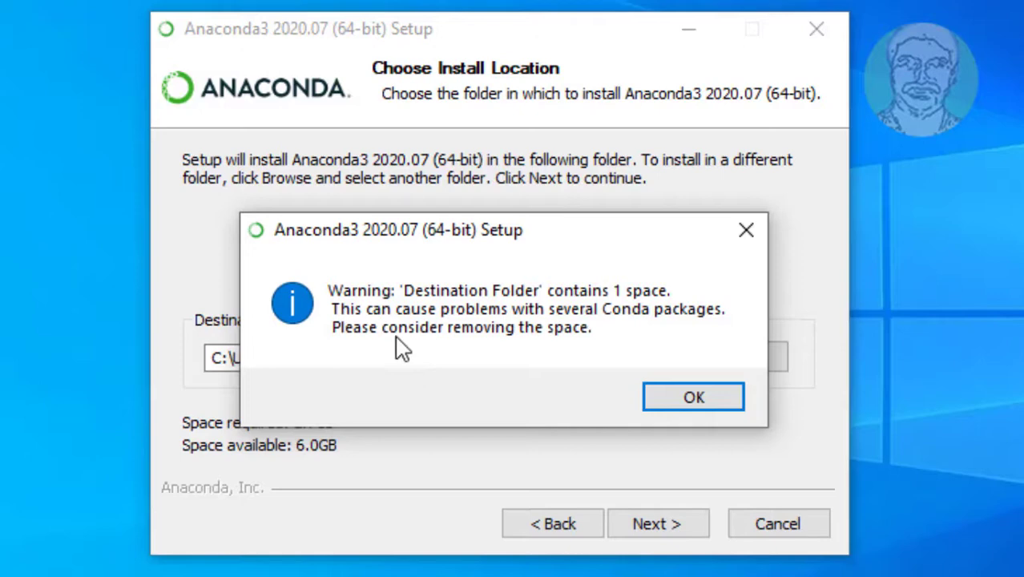
{"action": "mouse_move", "coordinate": [655, 341]}
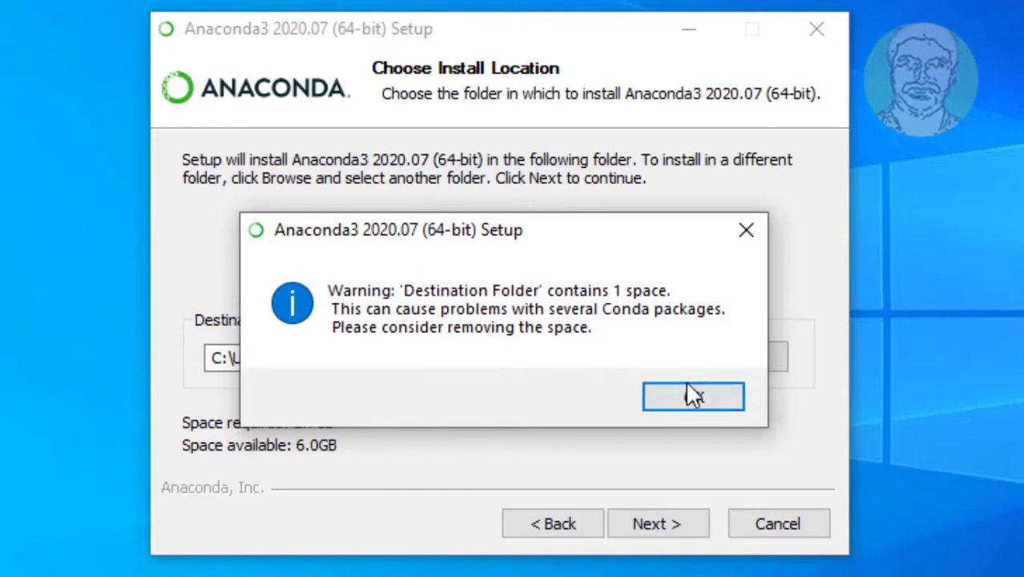
{"action": "left_click", "coordinate": [693, 396]}
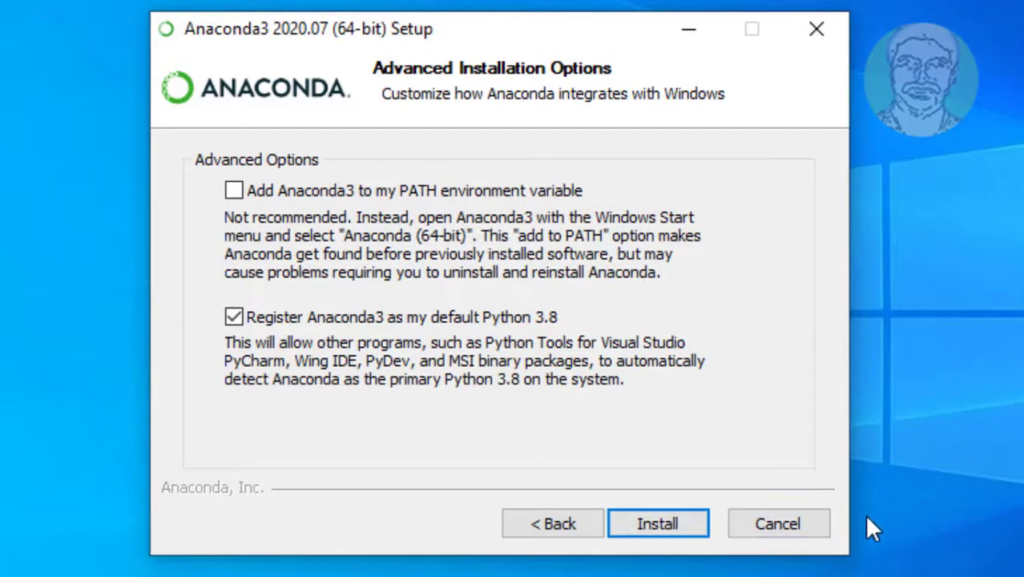
Cancel Setup from Advanced Installation Options and confirm quitting.
{"action": "left_click", "coordinate": [777, 524]}
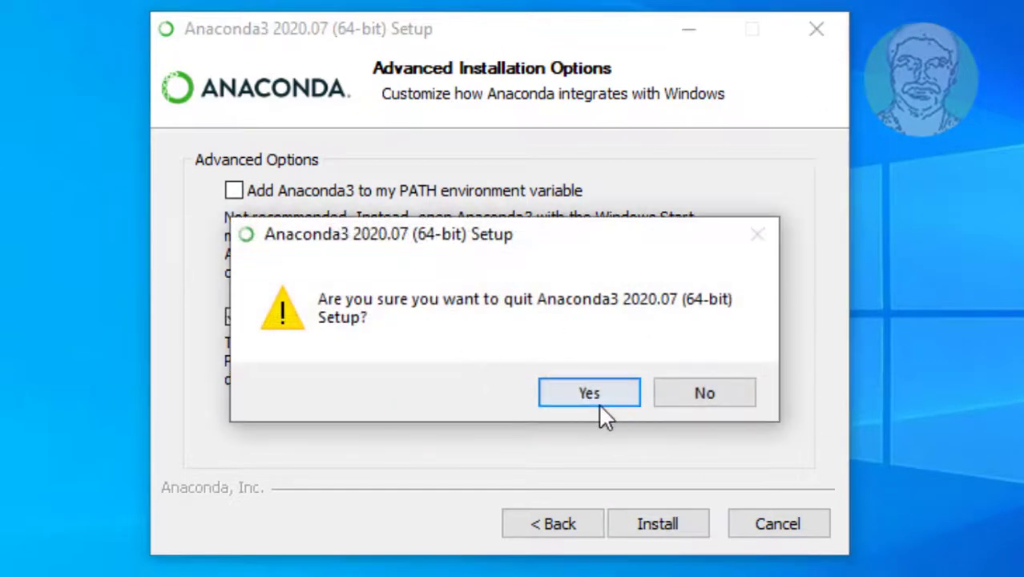
{"action": "left_click", "coordinate": [589, 393]}
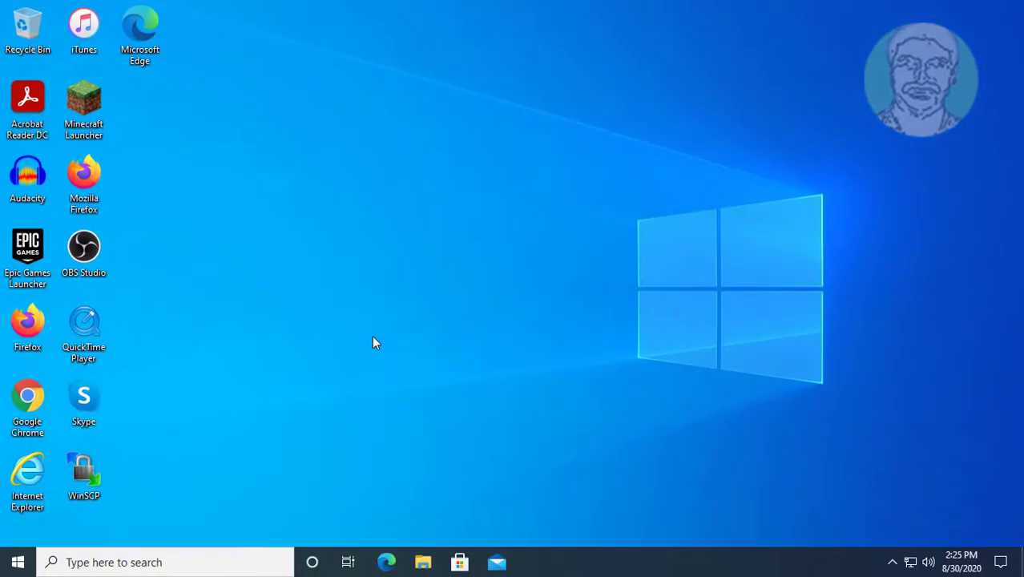
{"action": "mouse_move", "coordinate": [289, 406]}
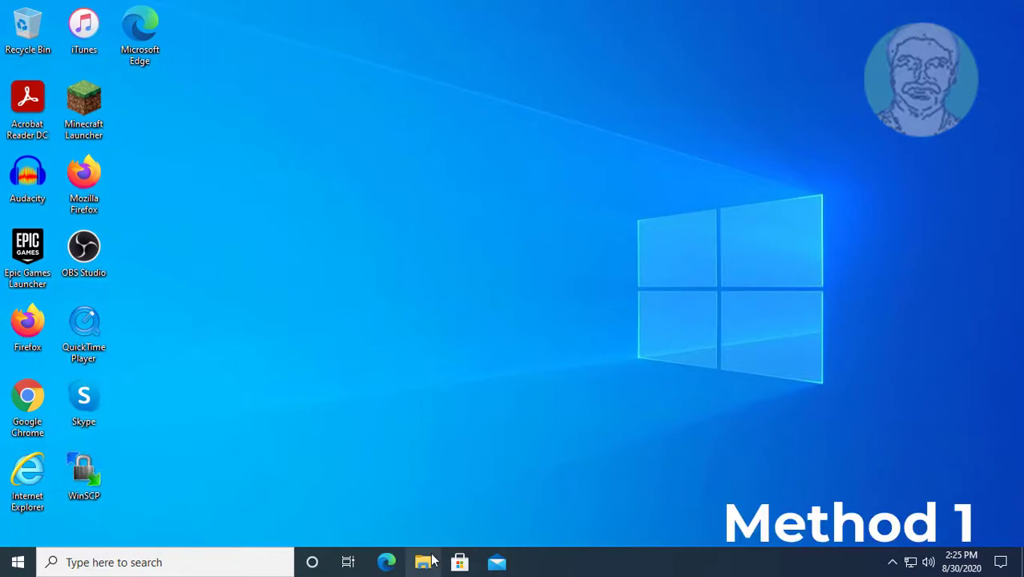
Run the Anaconda3 installer from Downloads as administrator, approving the UAC prompt.
{"action": "left_click", "coordinate": [425, 562]}
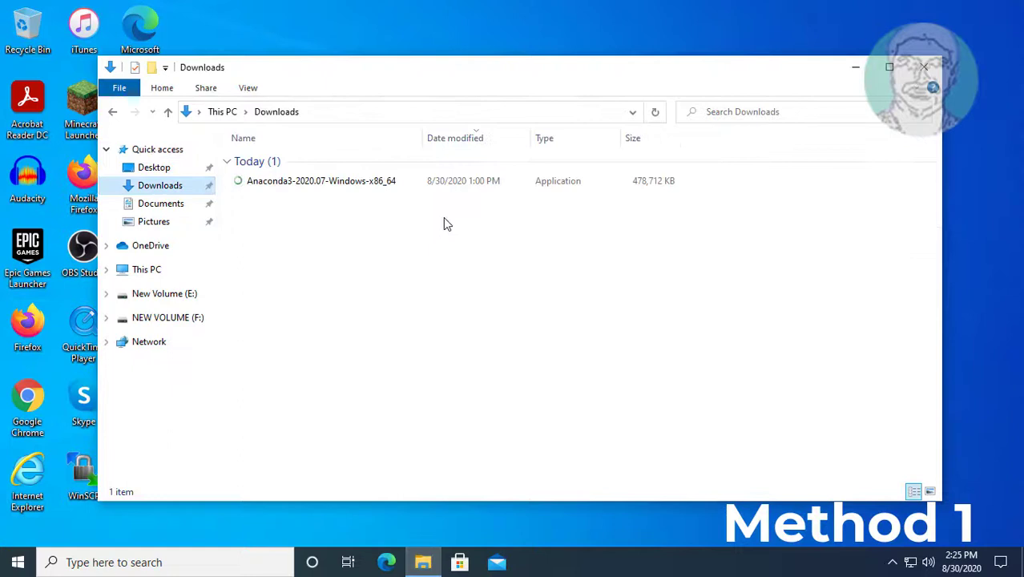
{"action": "left_click", "coordinate": [321, 180]}
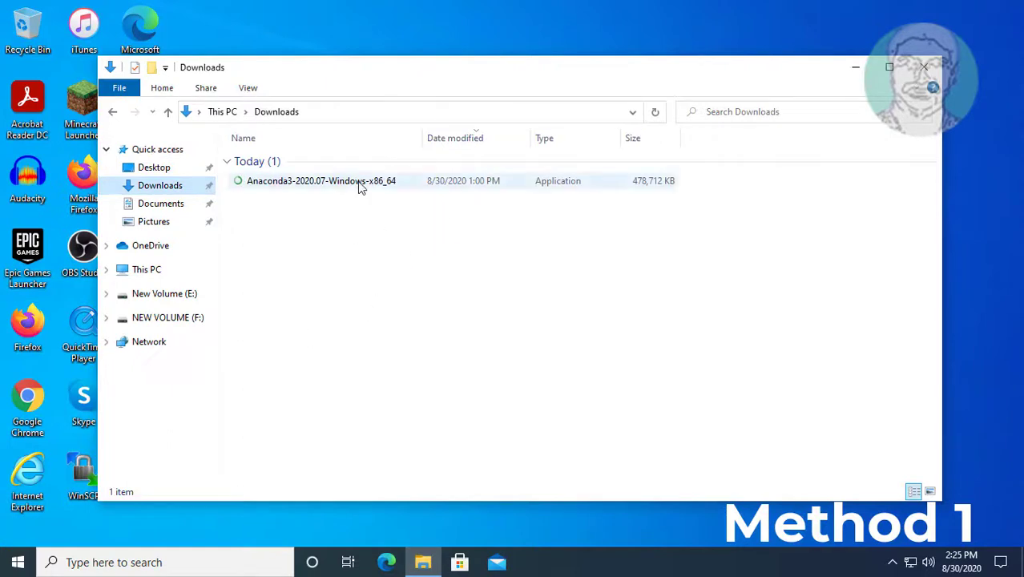
{"action": "right_click", "coordinate": [320, 180]}
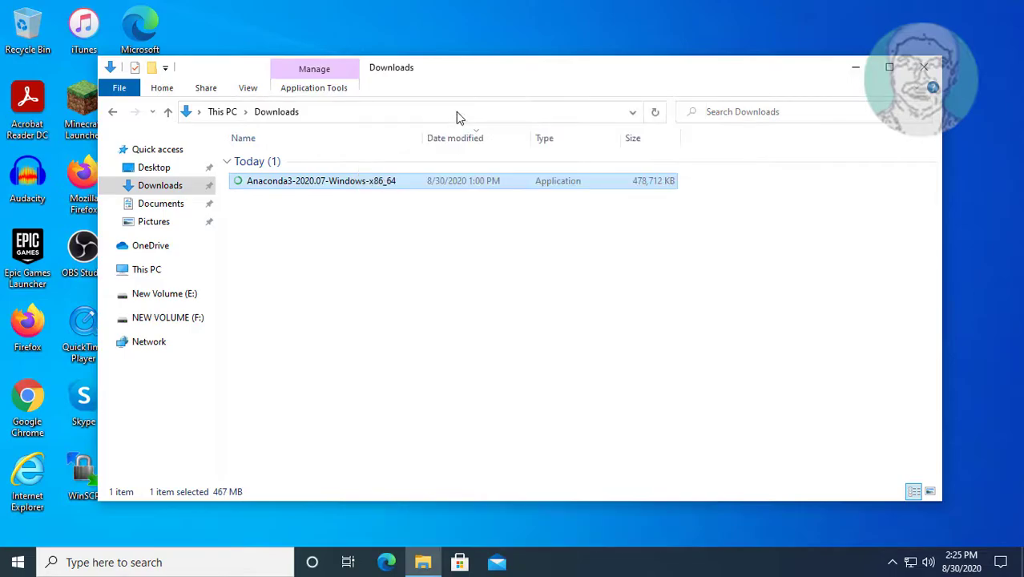
{"action": "double_click", "coordinate": [320, 181]}
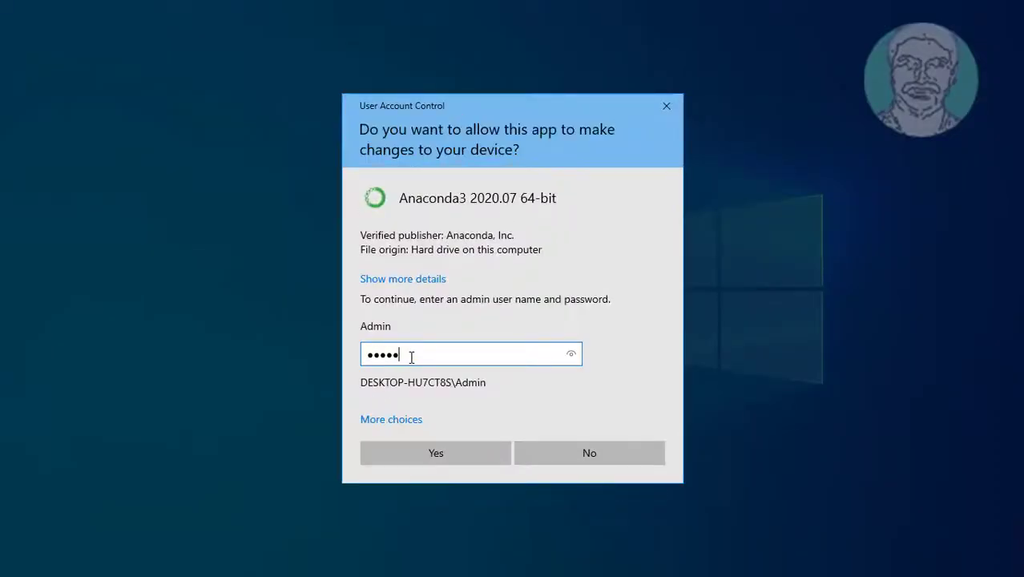
{"action": "left_click", "coordinate": [435, 453]}
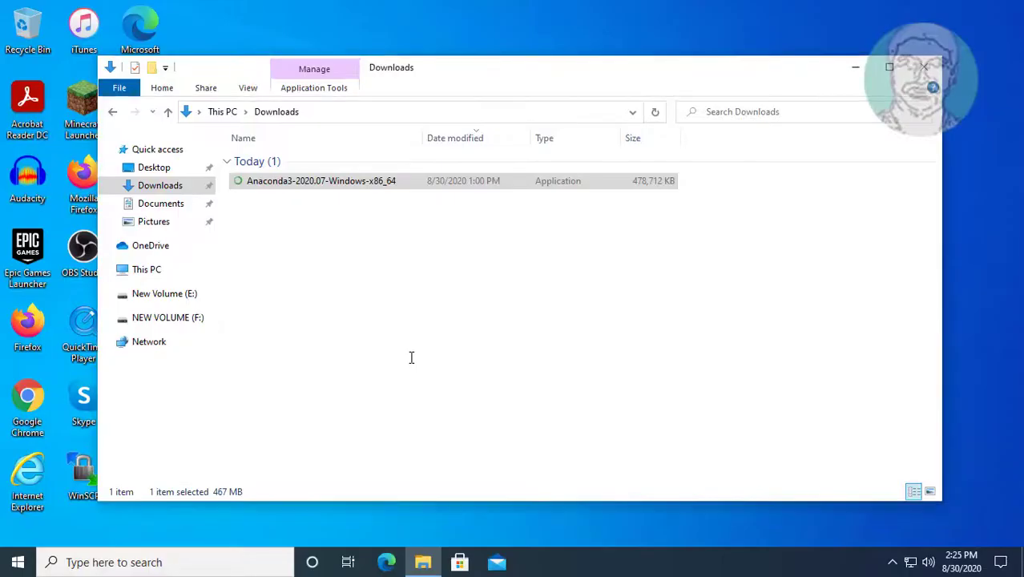
{"action": "double_click", "coordinate": [320, 180]}
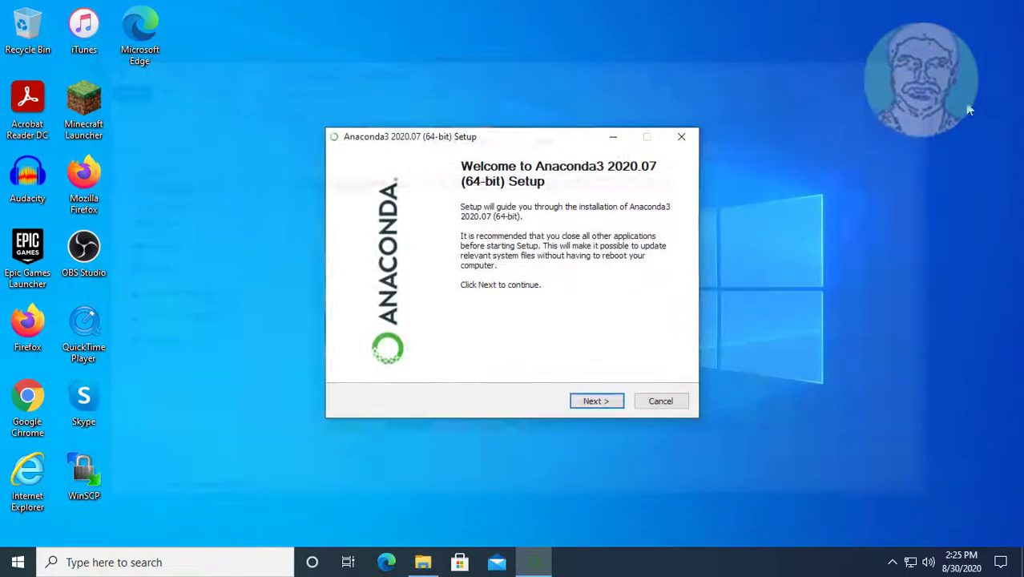
Agree to the license, choose All Users, keep C:\ProgramData\Anaconda3, and install.
{"action": "left_click", "coordinate": [597, 401]}
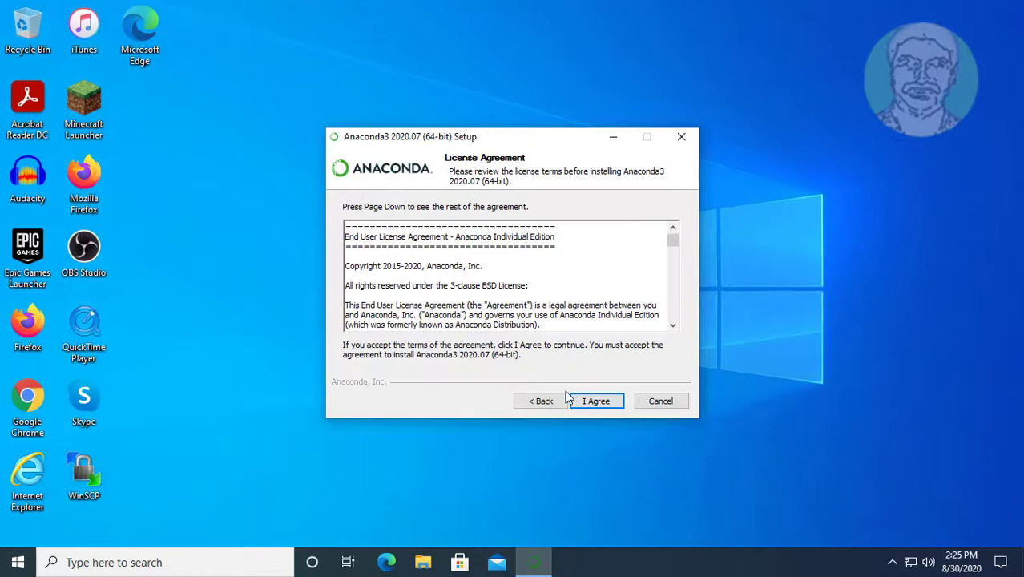
{"action": "left_click", "coordinate": [596, 401]}
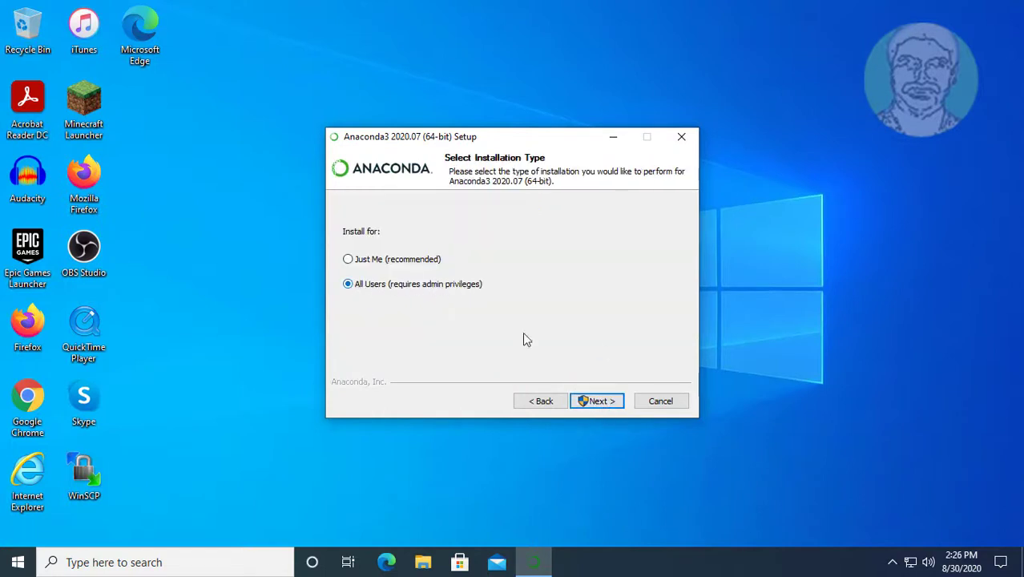
{"action": "left_click", "coordinate": [597, 401]}
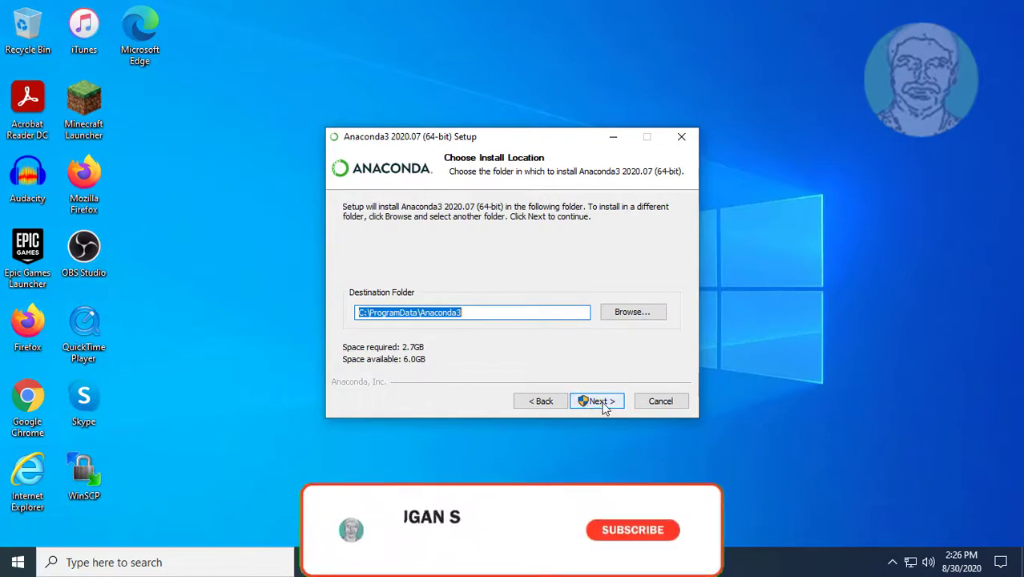
{"action": "left_click", "coordinate": [596, 401]}
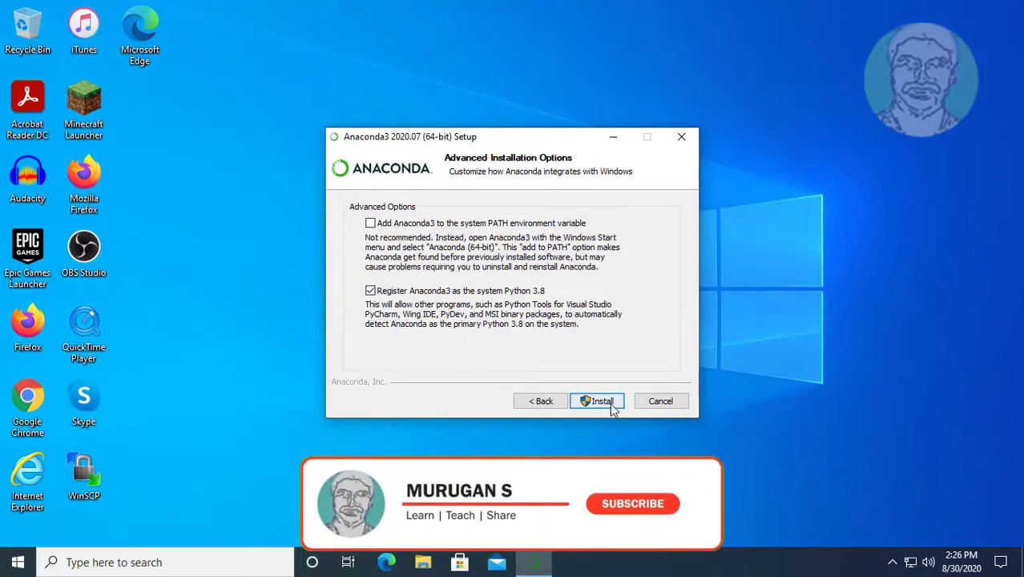
{"action": "left_click", "coordinate": [596, 401]}
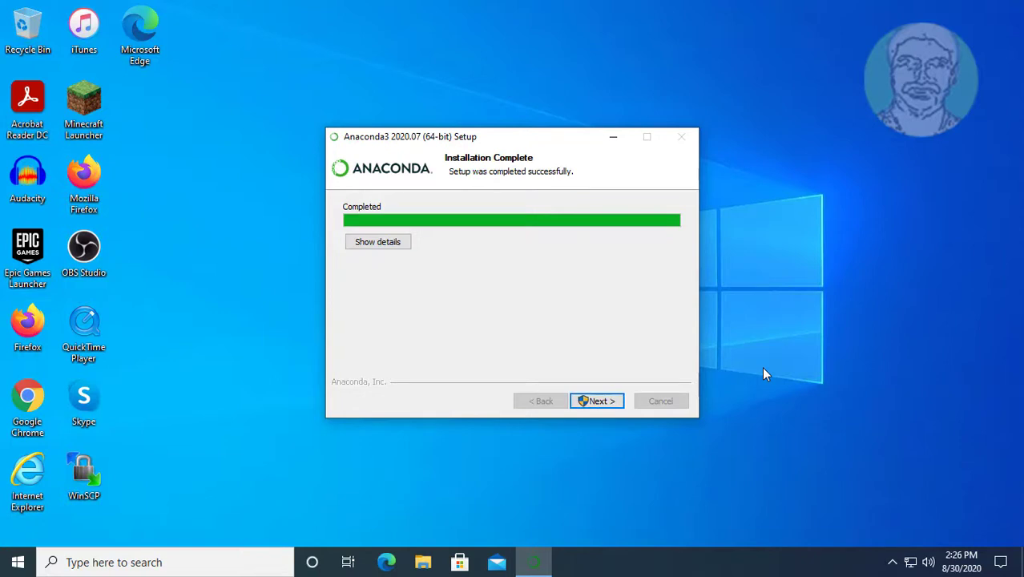
Move past Installation Complete and the PyCharm page, then Finish with both checkboxes unticked.
{"action": "left_click", "coordinate": [596, 401]}
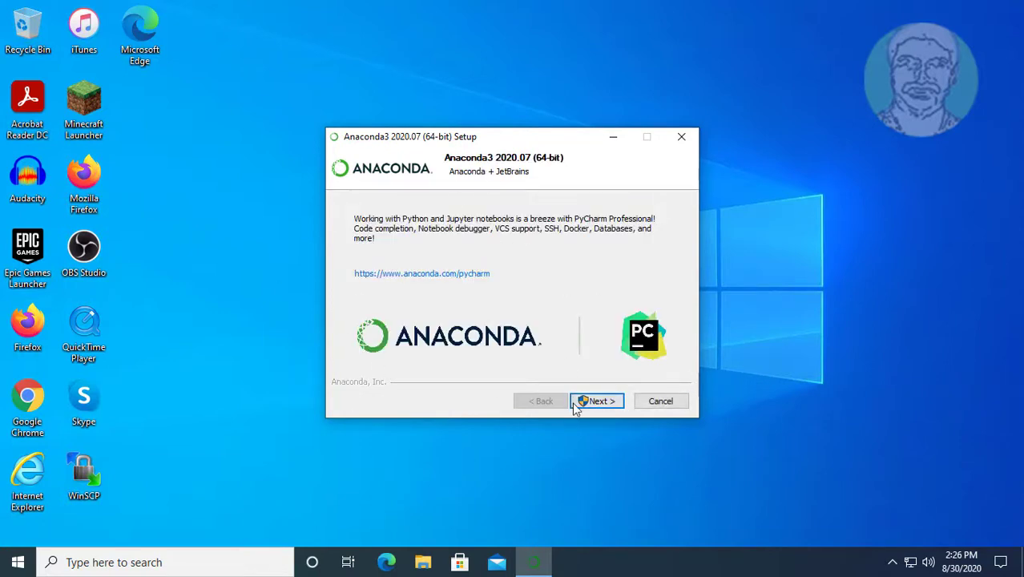
{"action": "left_click", "coordinate": [596, 401]}
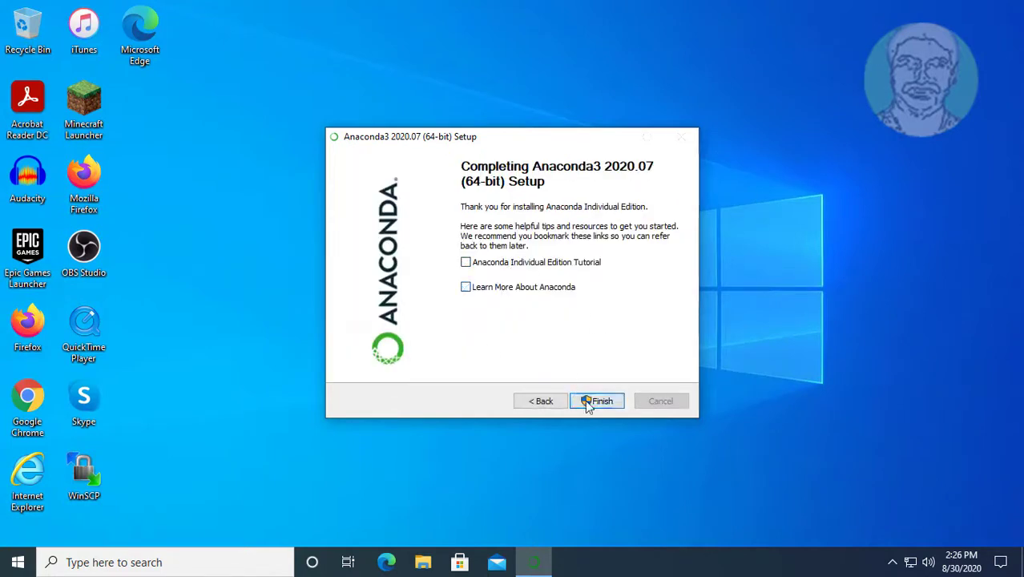
{"action": "left_click", "coordinate": [597, 401]}
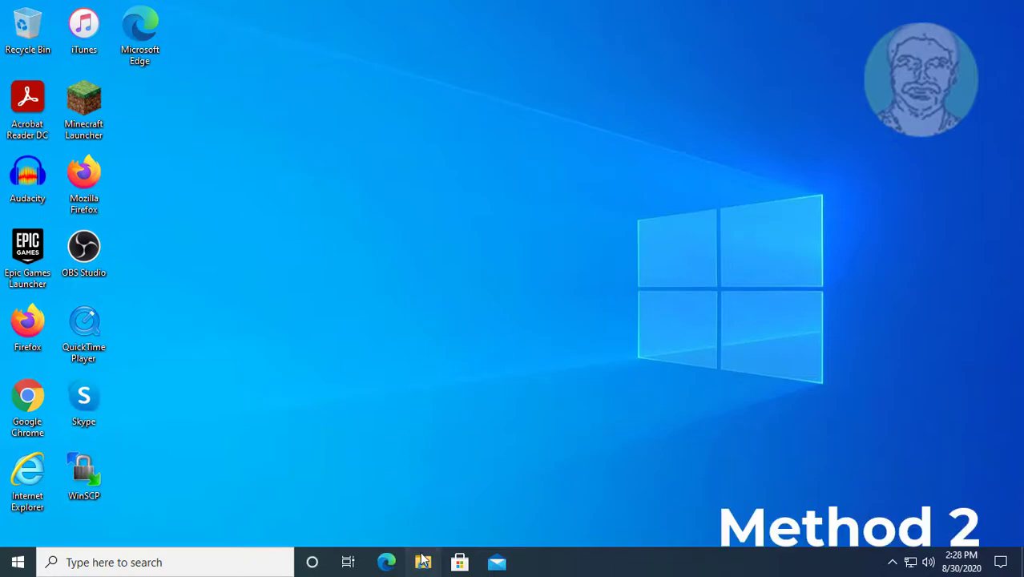
Create a folder named 'anaconda' at the root of C: and close File Explorer.
{"action": "left_click", "coordinate": [424, 562]}
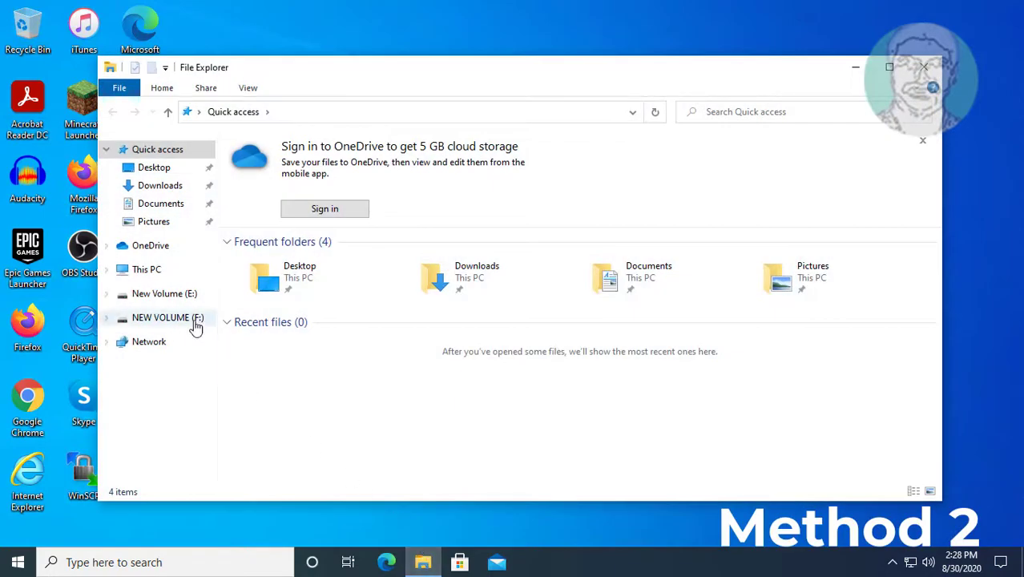
{"action": "left_click", "coordinate": [147, 270]}
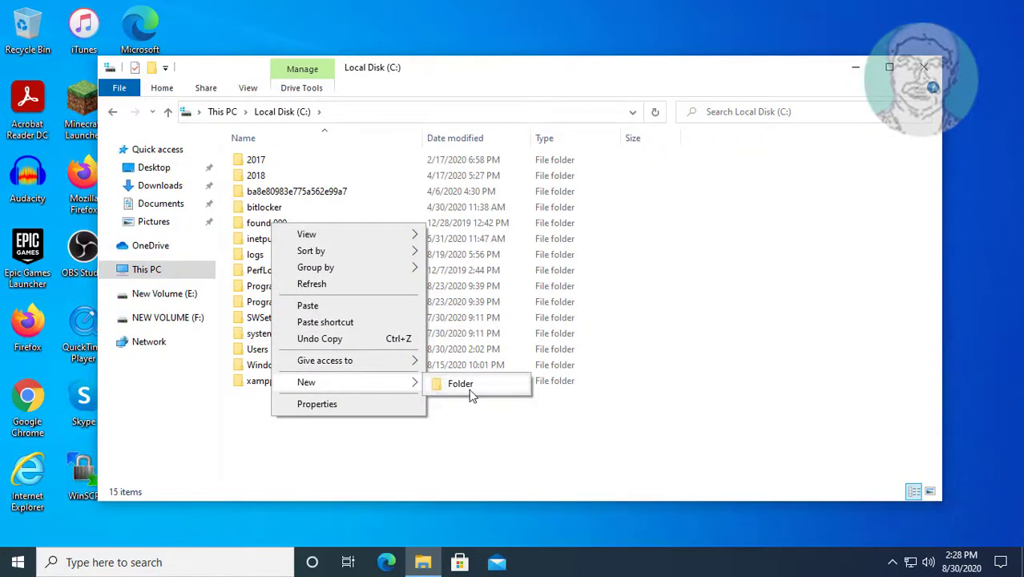
{"action": "left_click", "coordinate": [460, 383]}
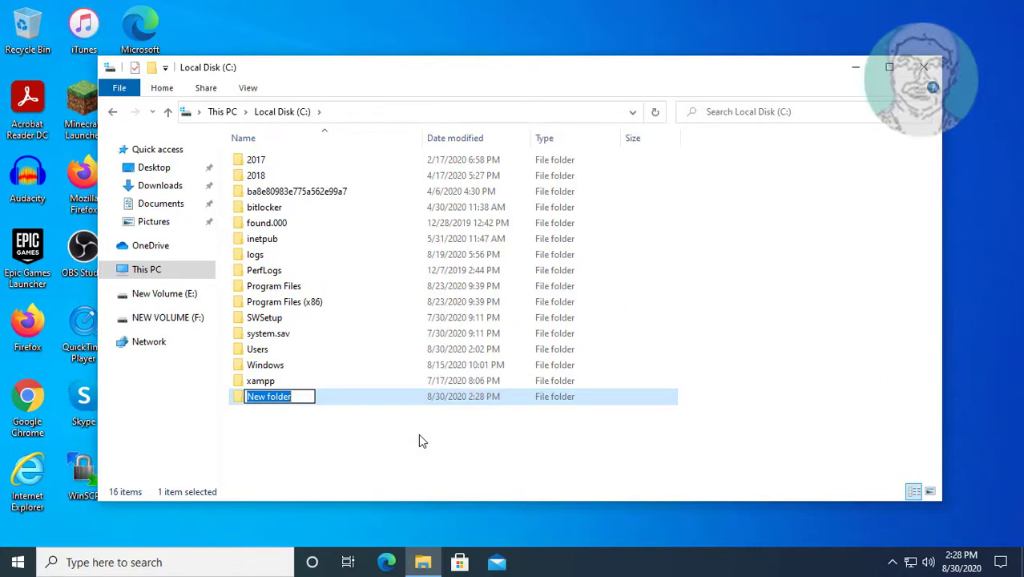
{"action": "type", "text": "anacon"}
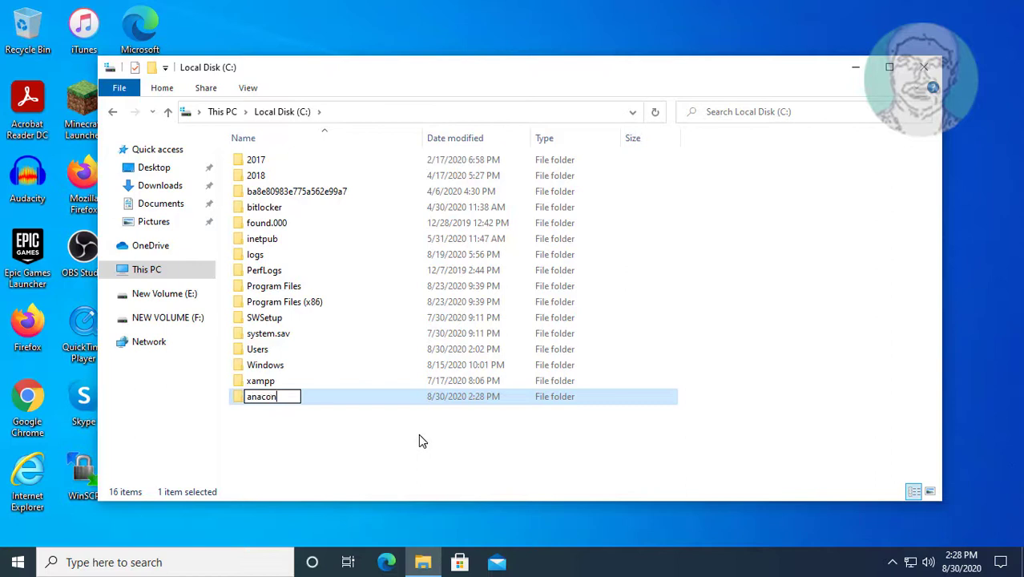
{"action": "key", "text": "enter"}
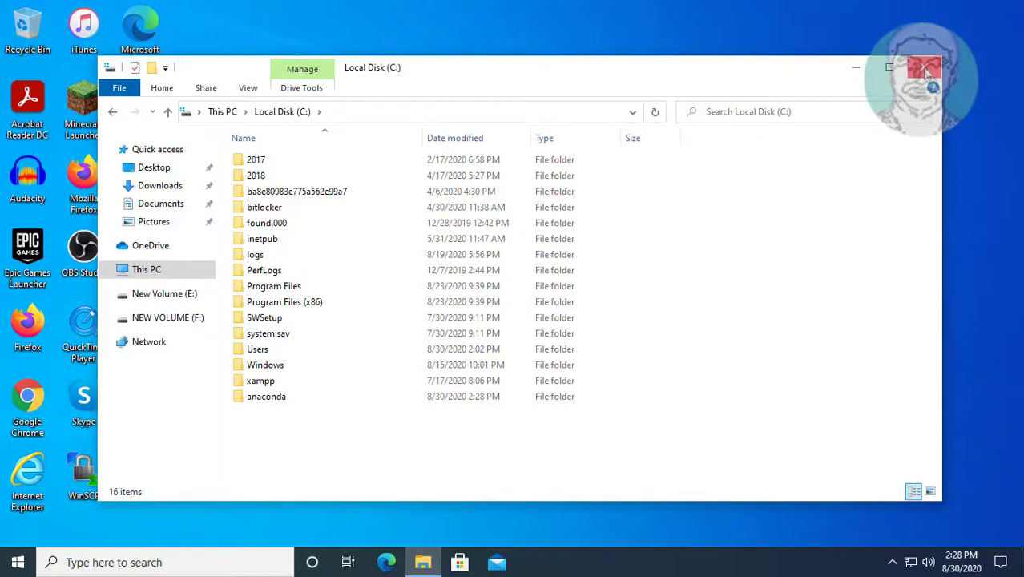
{"action": "left_click", "coordinate": [926, 67]}
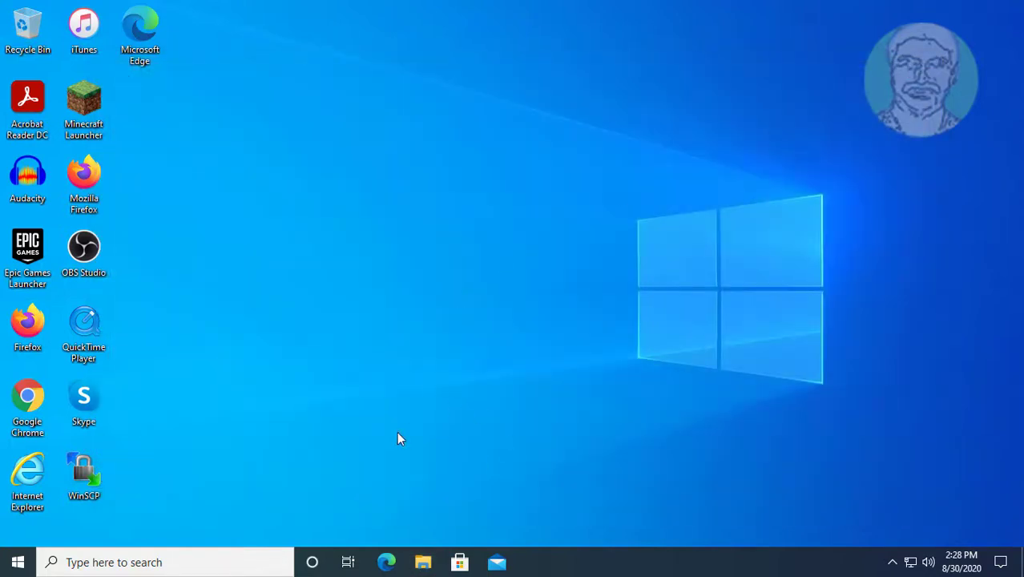
Go through This PC to Downloads and run Anaconda3-2020.07-Windows-x86_64.
{"action": "left_click", "coordinate": [423, 562]}
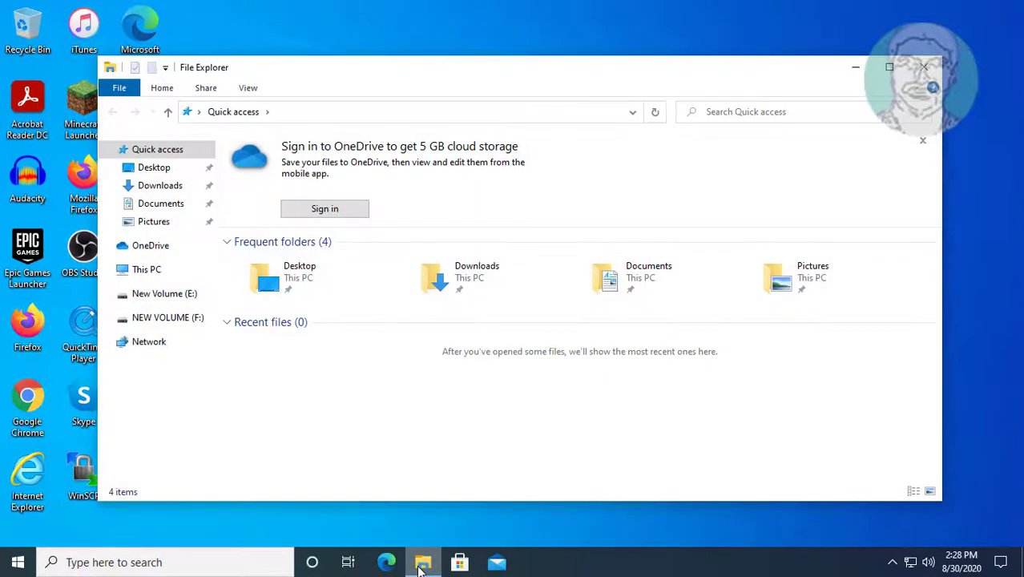
{"action": "left_click", "coordinate": [147, 269]}
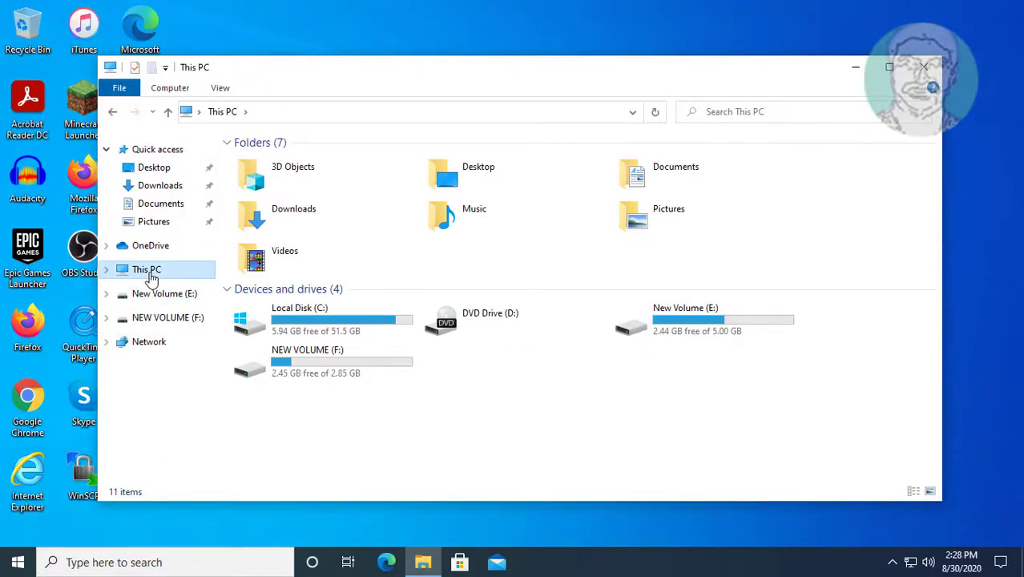
{"action": "left_click", "coordinate": [160, 186]}
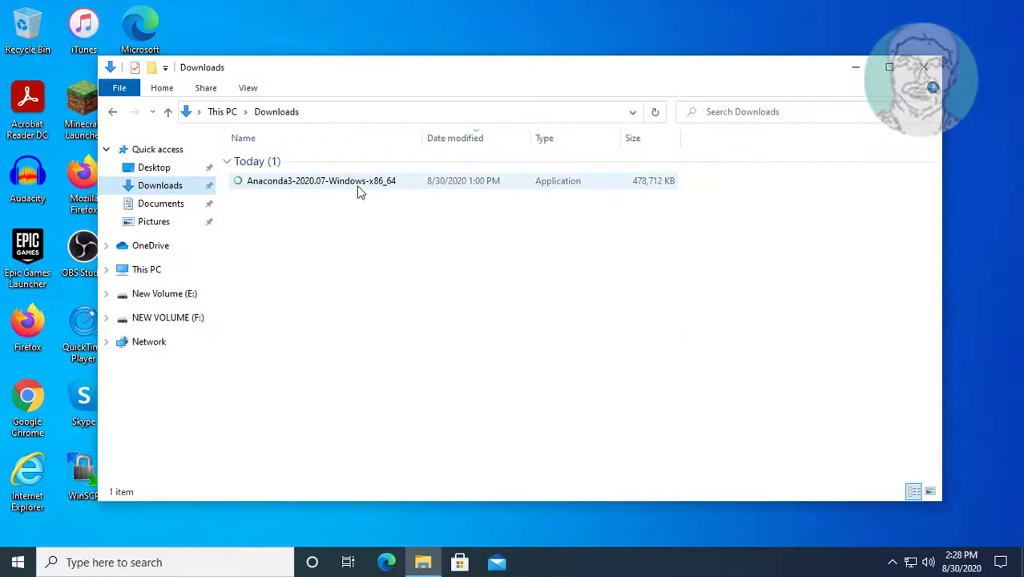
{"action": "double_click", "coordinate": [321, 180]}
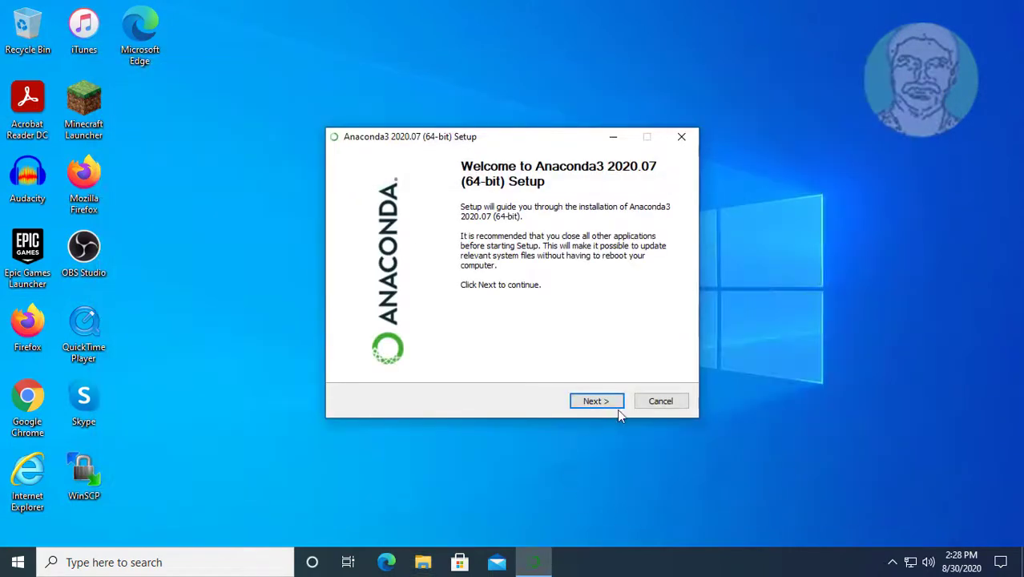
Continue past the welcome page with Just Me selected and open Browse for the install folder.
{"action": "left_click", "coordinate": [597, 401]}
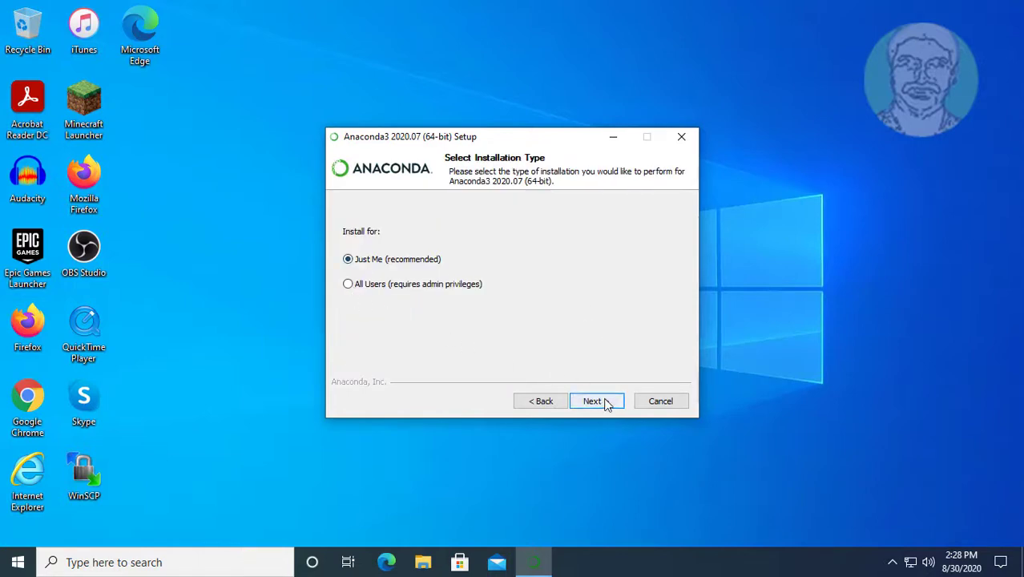
{"action": "left_click", "coordinate": [593, 401]}
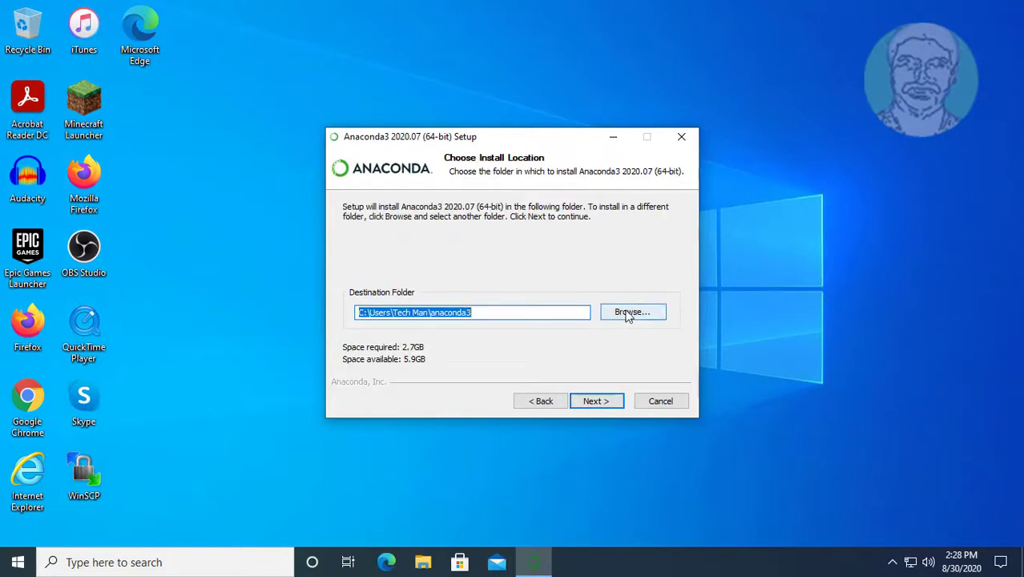
{"action": "left_click", "coordinate": [632, 312]}
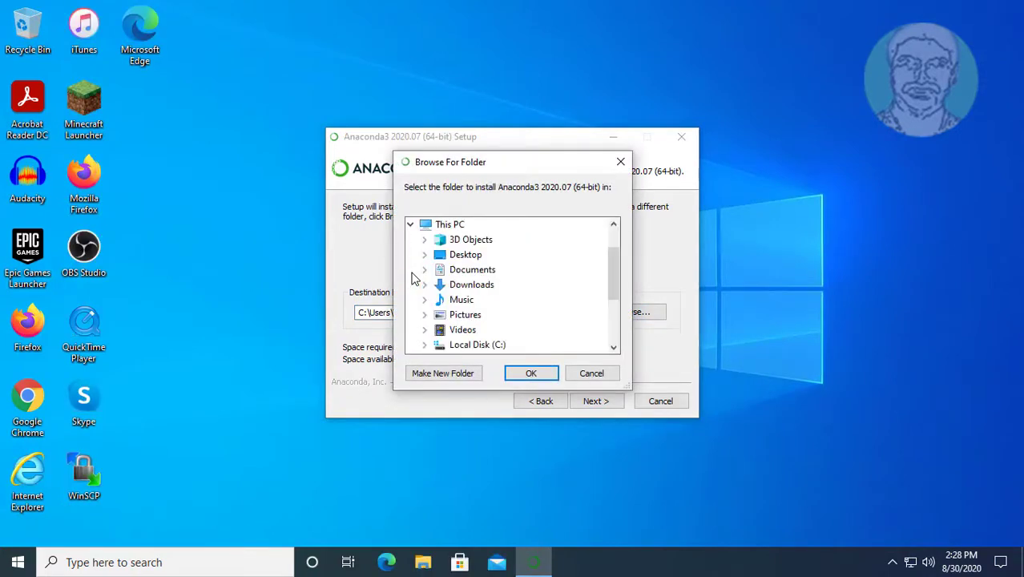
Choose the anaconda folder on Local Disk (C:) as destination and begin installing.
{"action": "scroll", "scroll_direction": "down", "scroll_amount": 3}
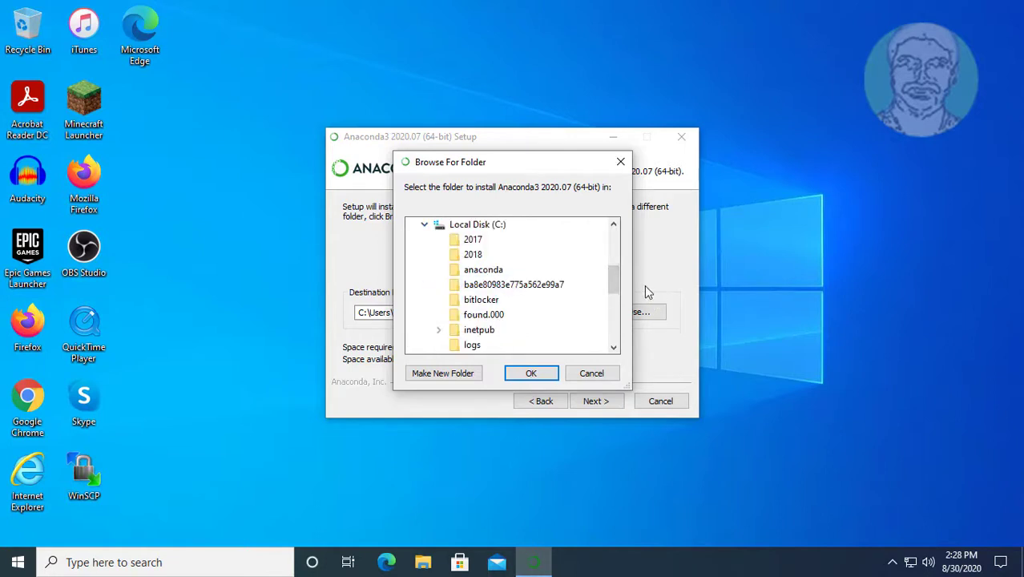
{"action": "scroll", "scroll_direction": "down", "scroll_amount": 3}
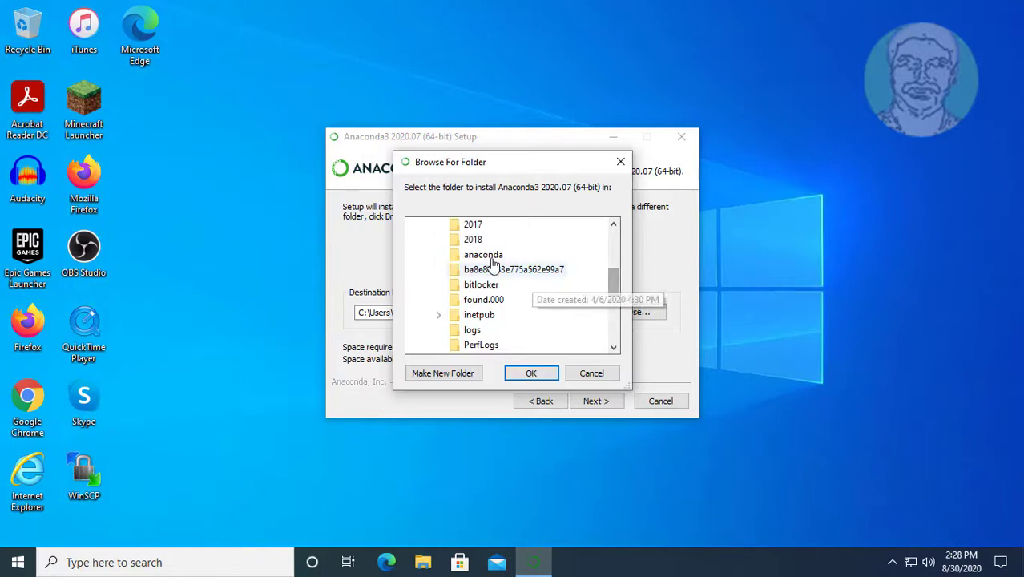
{"action": "left_click", "coordinate": [483, 254]}
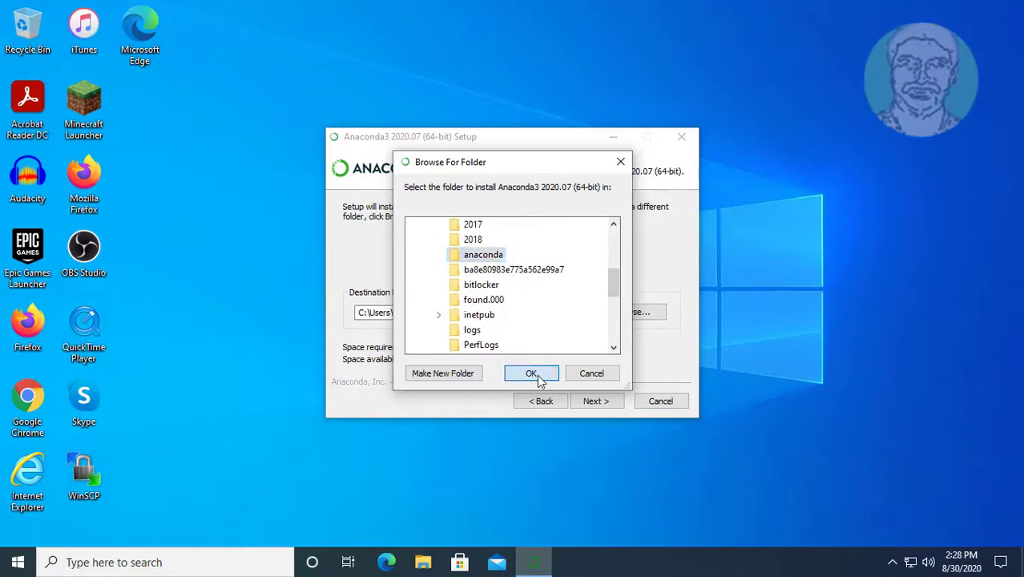
{"action": "left_click", "coordinate": [532, 373]}
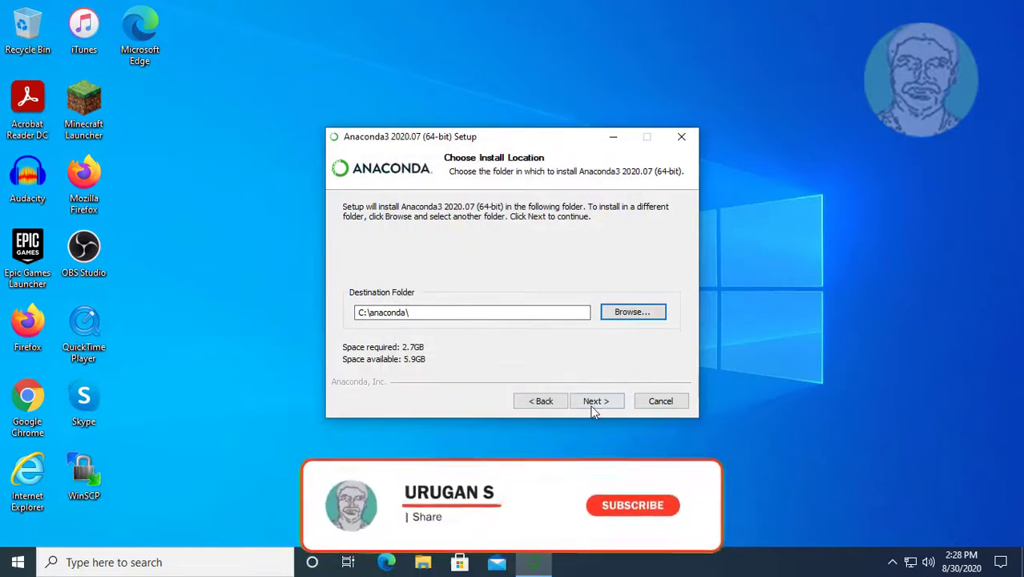
{"action": "left_click", "coordinate": [596, 401]}
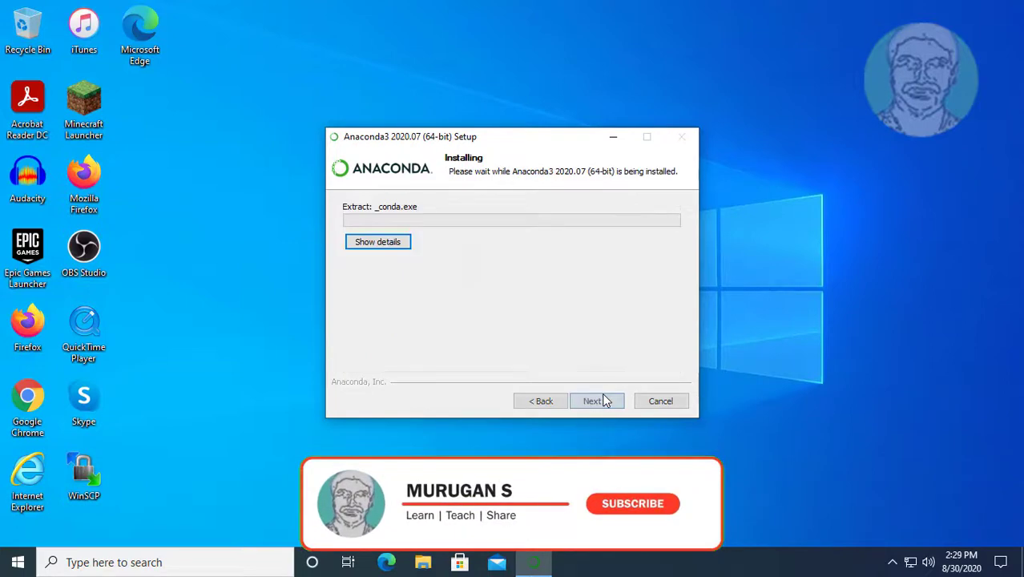
Let the C:\anaconda install complete, then advance past the PyCharm page to Completing Setup.
{"action": "left_click", "coordinate": [632, 504]}
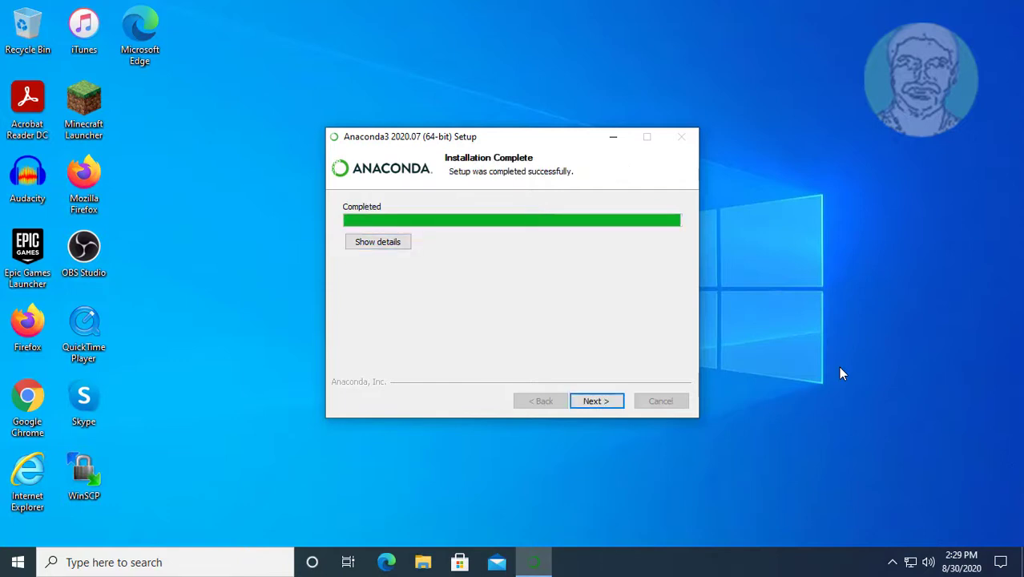
{"action": "left_click", "coordinate": [596, 401]}
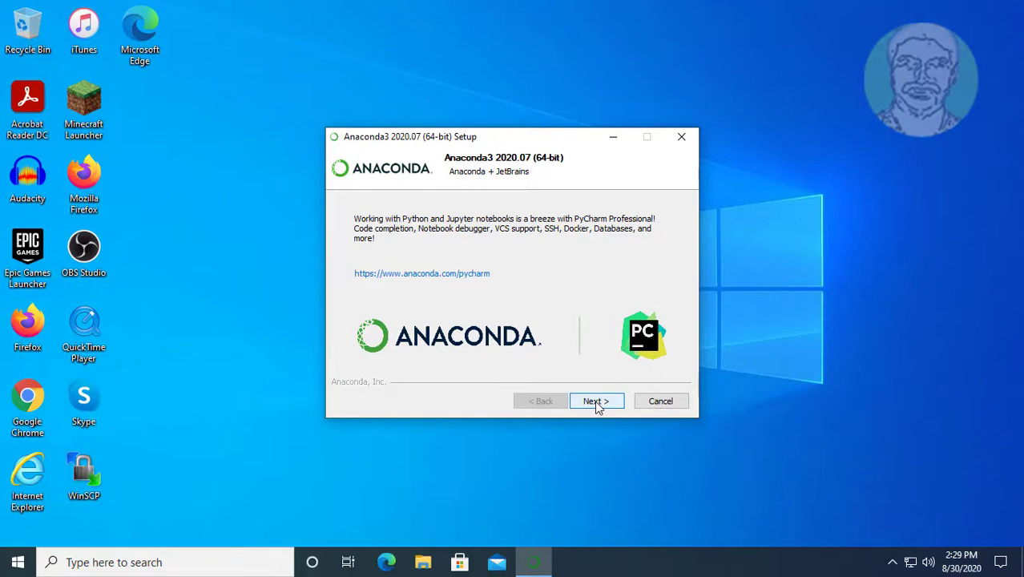
{"action": "left_click", "coordinate": [596, 401]}
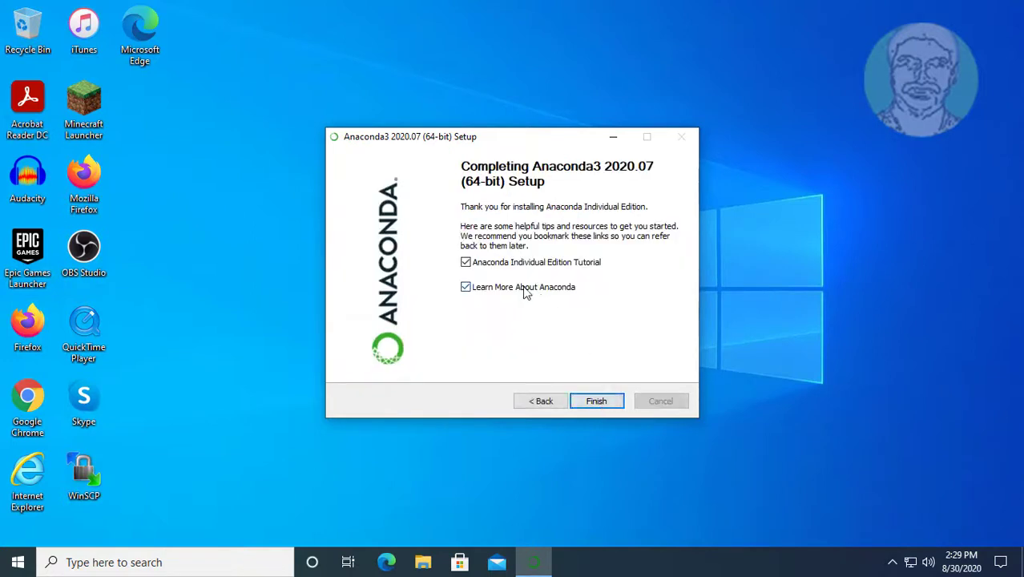